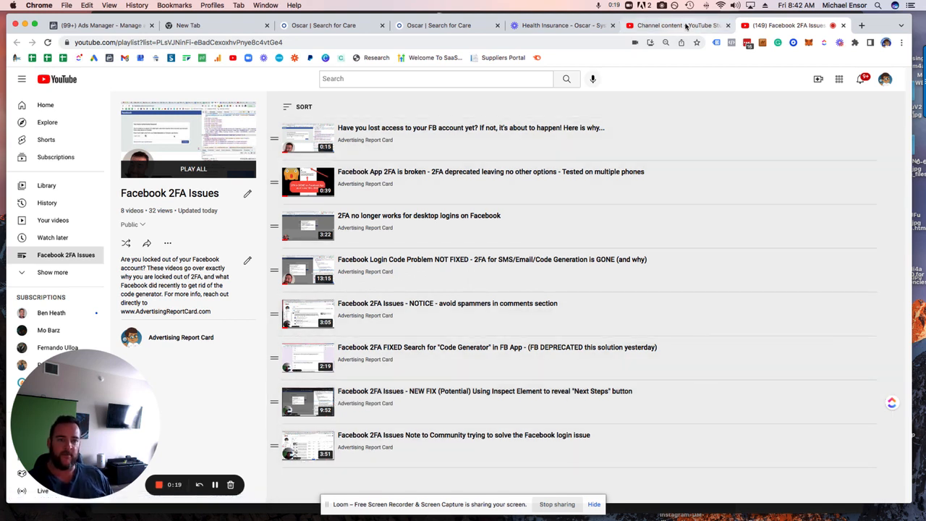
mouse_move(677, 26)
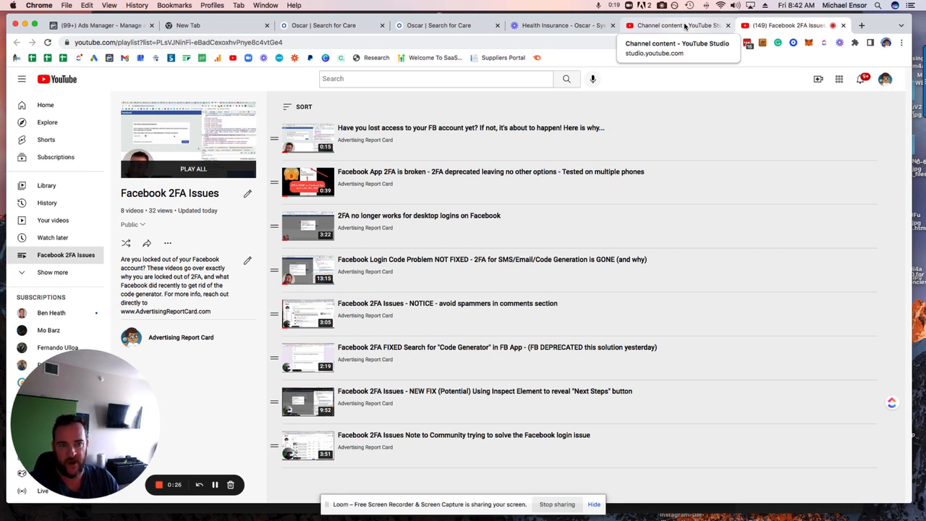
mouse_move(729, 97)
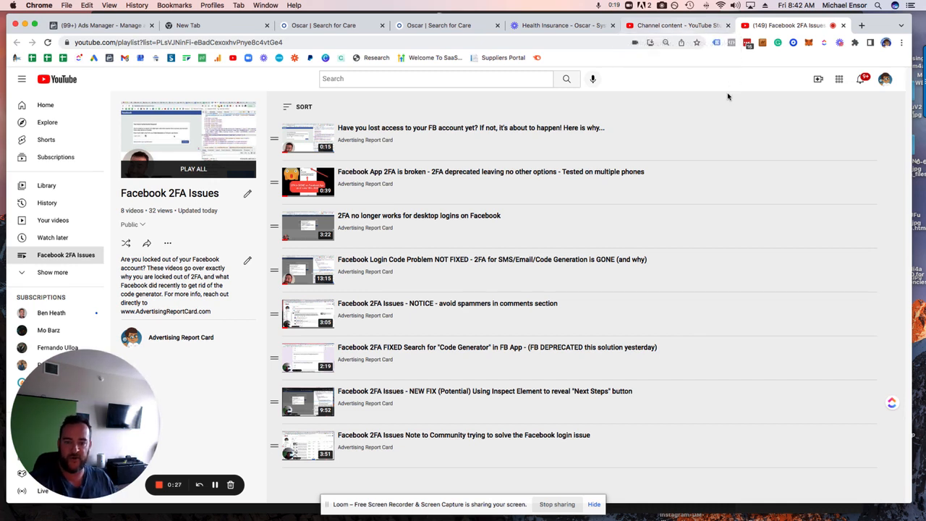
mouse_move(413, 311)
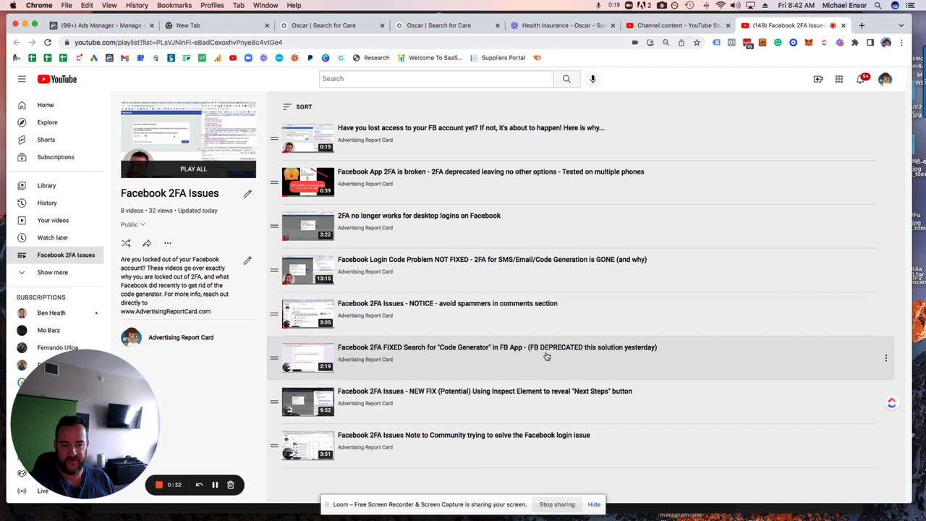
mouse_move(593, 356)
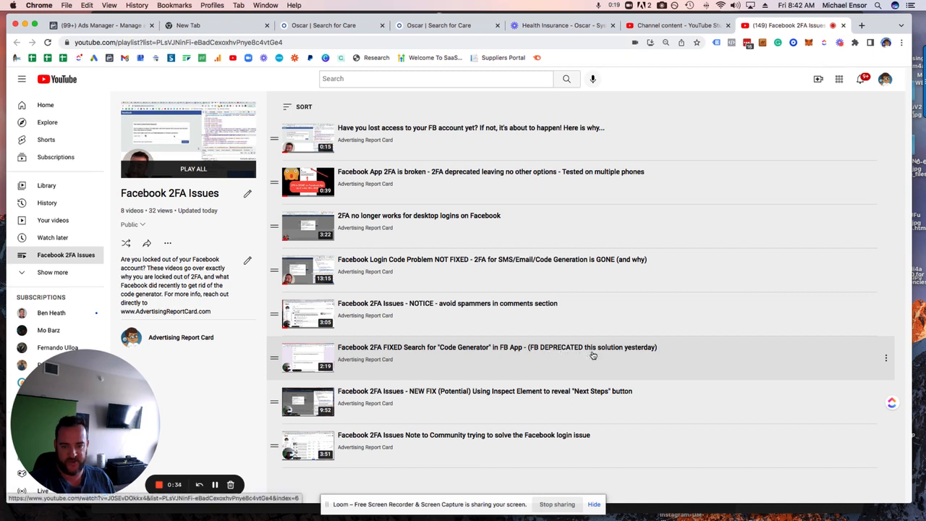
mouse_move(417, 268)
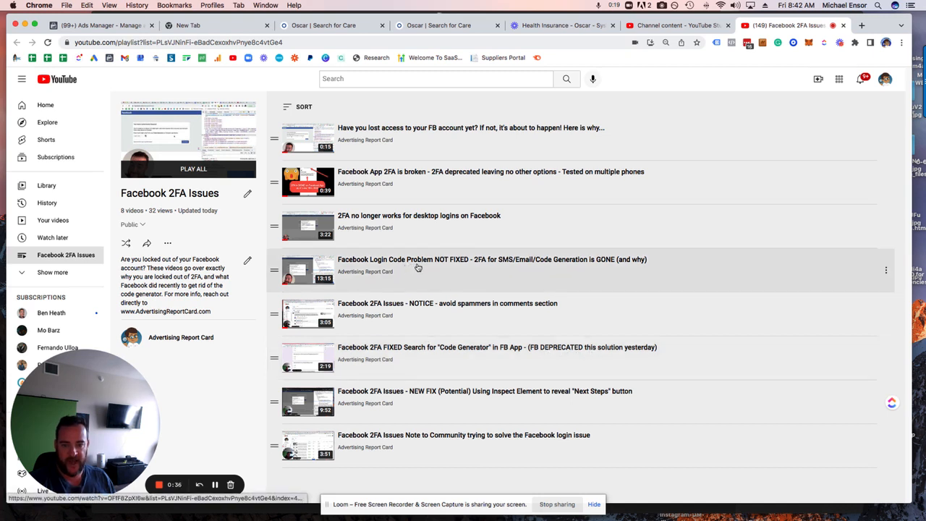
mouse_move(460, 396)
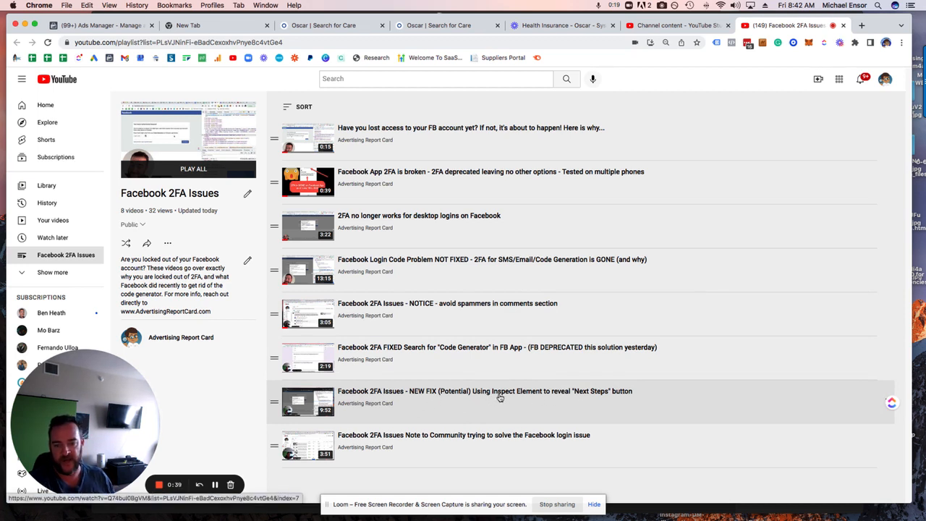
mouse_move(520, 390)
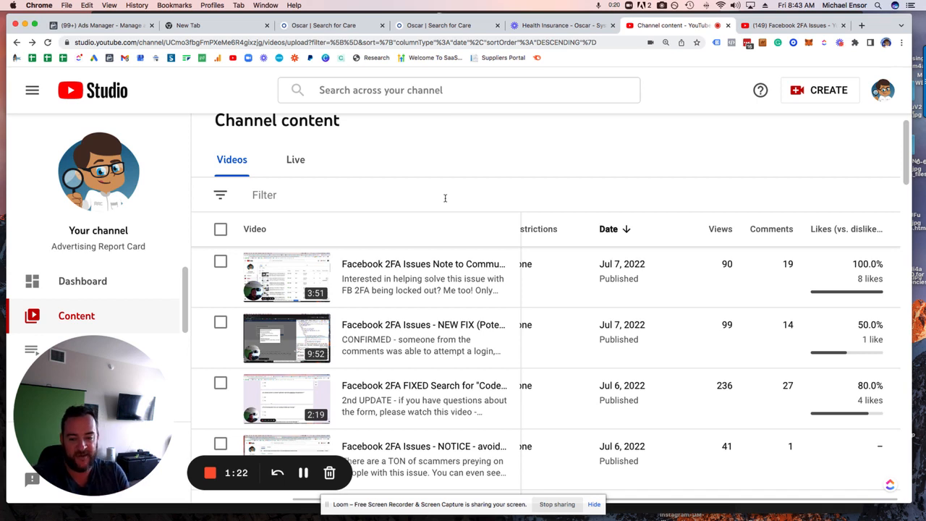
mouse_move(423, 398)
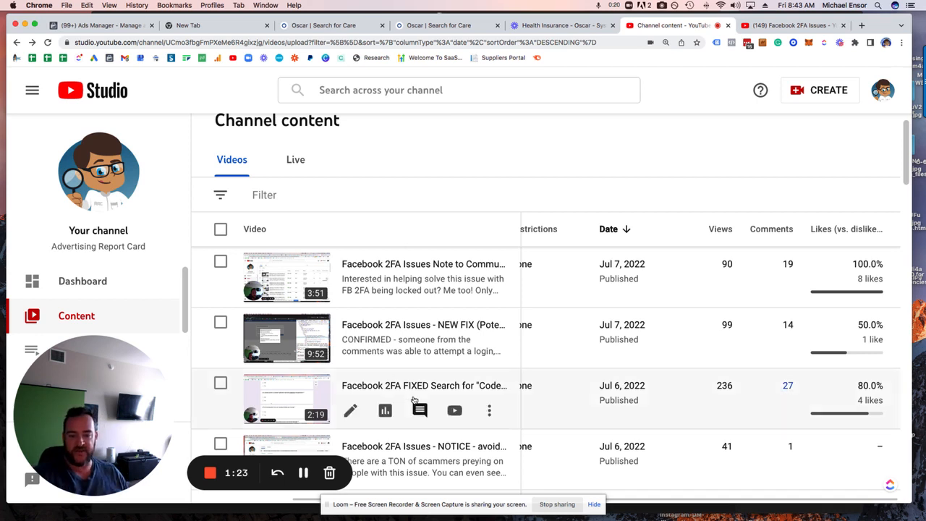
mouse_move(420, 338)
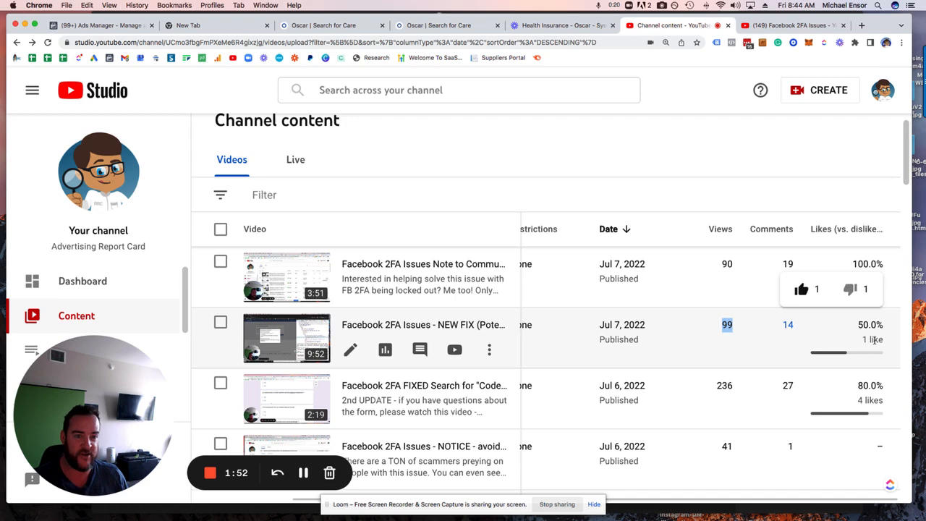
- Return to the Facebook 2FA Issues playlist on YouTube after reviewing the Studio stats
click(793, 26)
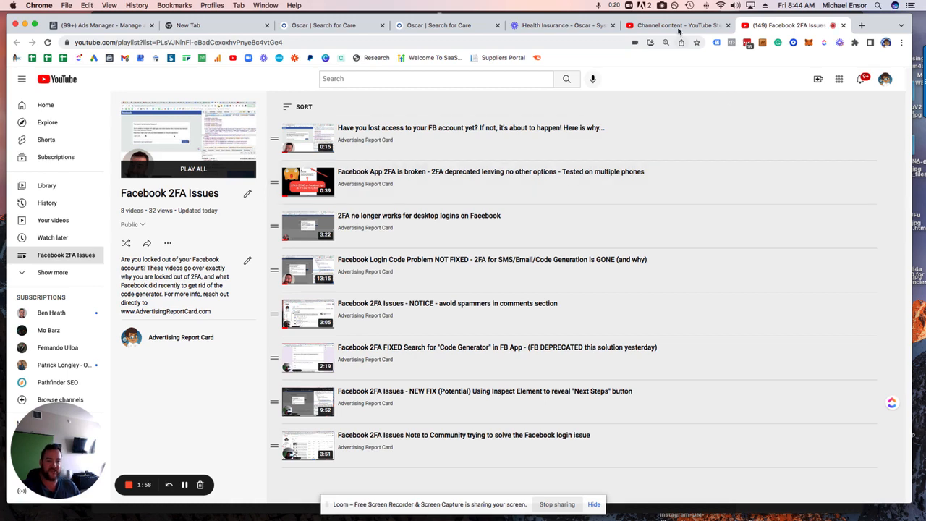
mouse_move(677, 26)
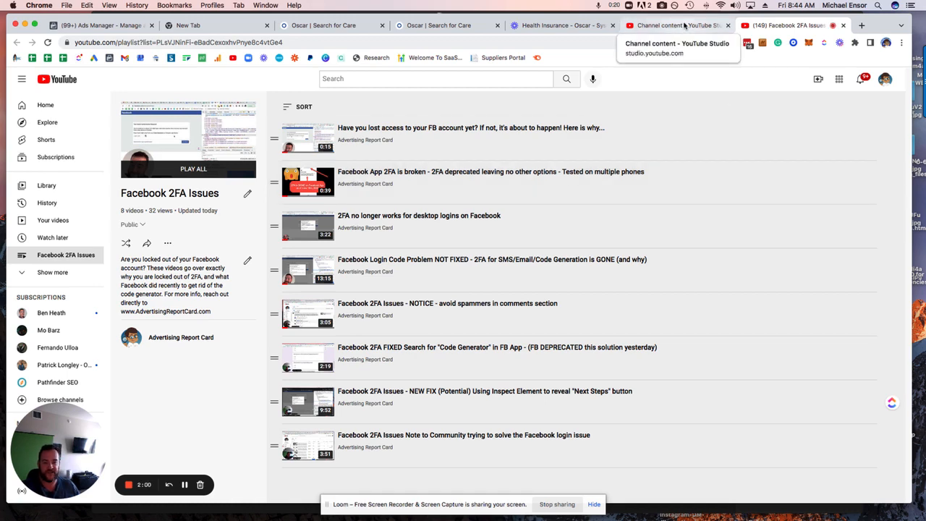
- Show Studio's Channel content list and scan the Facebook 2FA videos' views, comments and likes
click(677, 26)
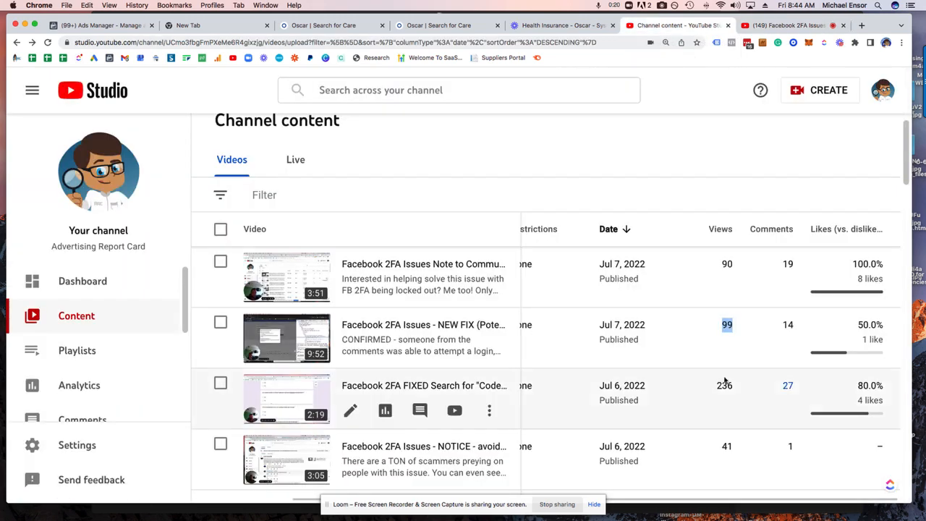
scroll(down, 3)
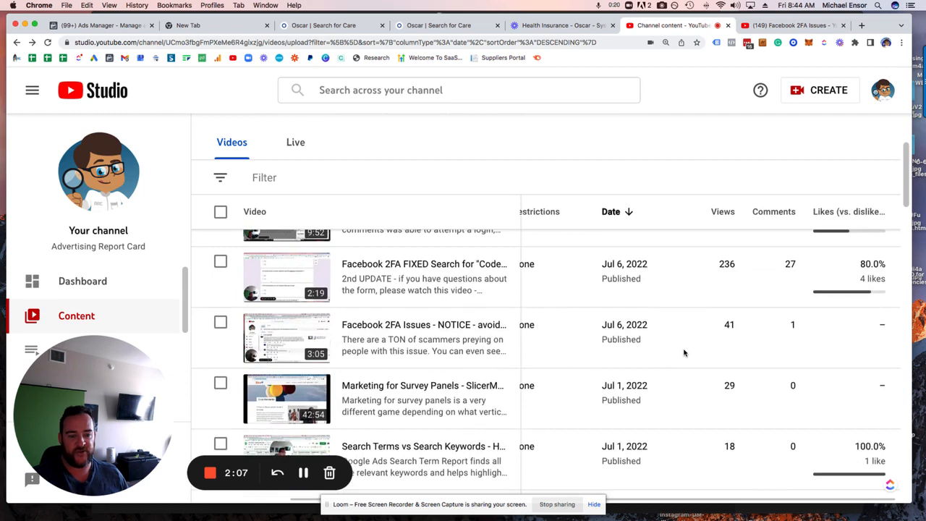
scroll(up, 3)
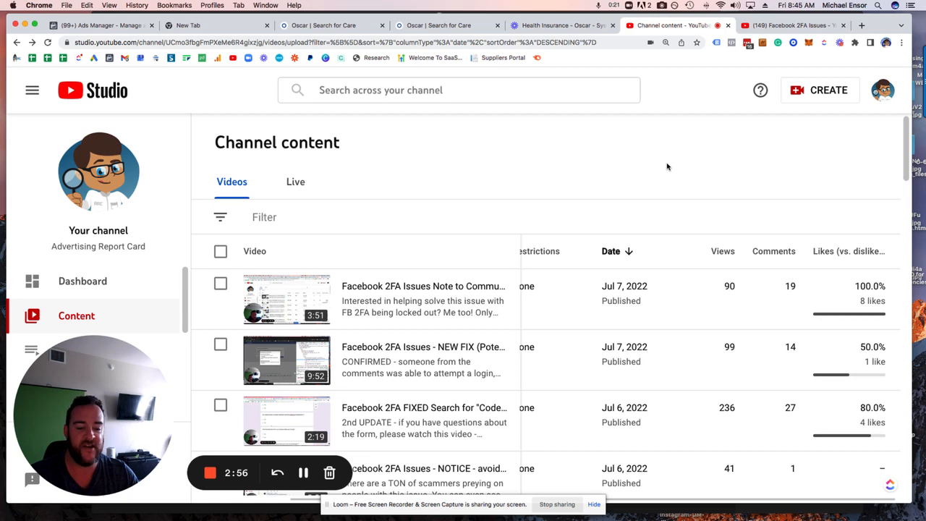
scroll(down, 3)
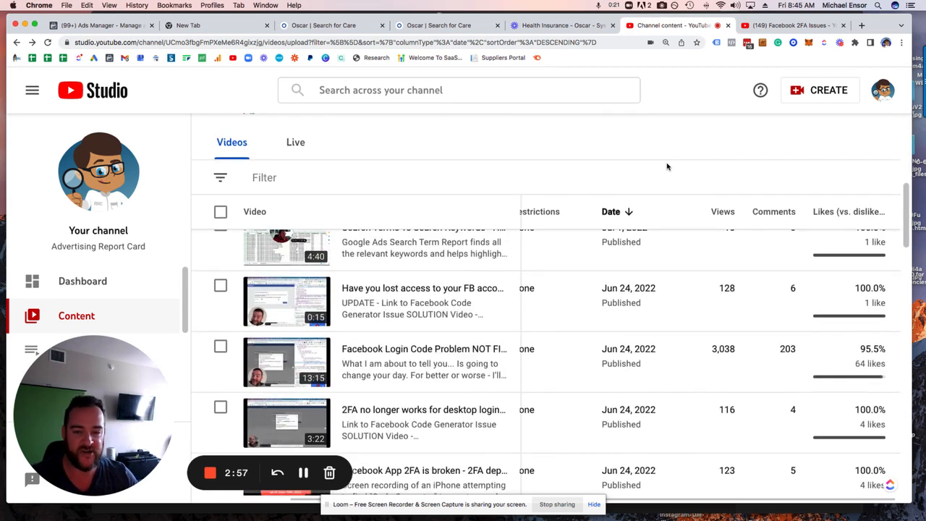
scroll(up, 3)
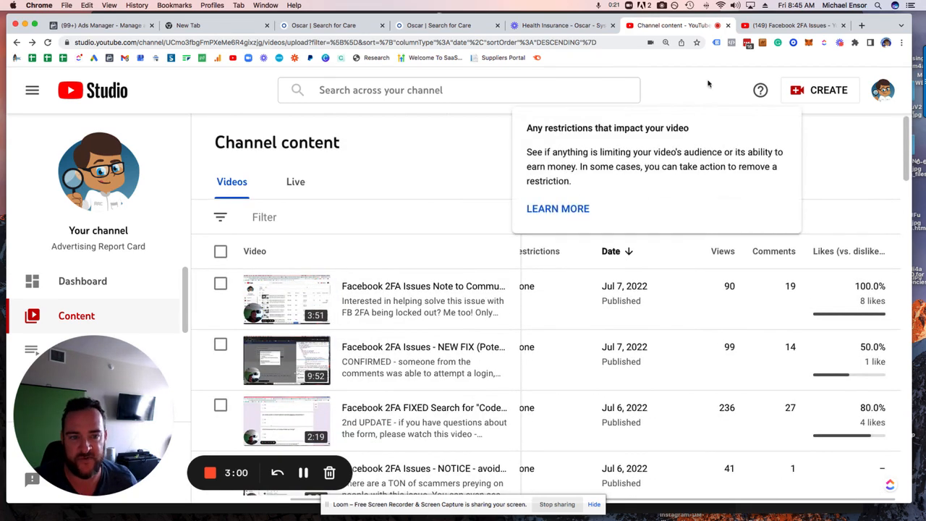
mouse_move(793, 26)
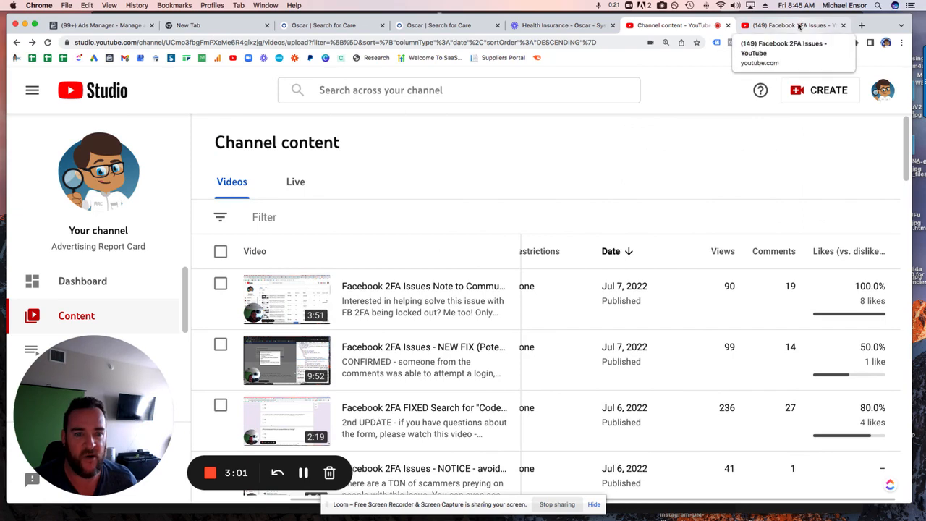
click(793, 26)
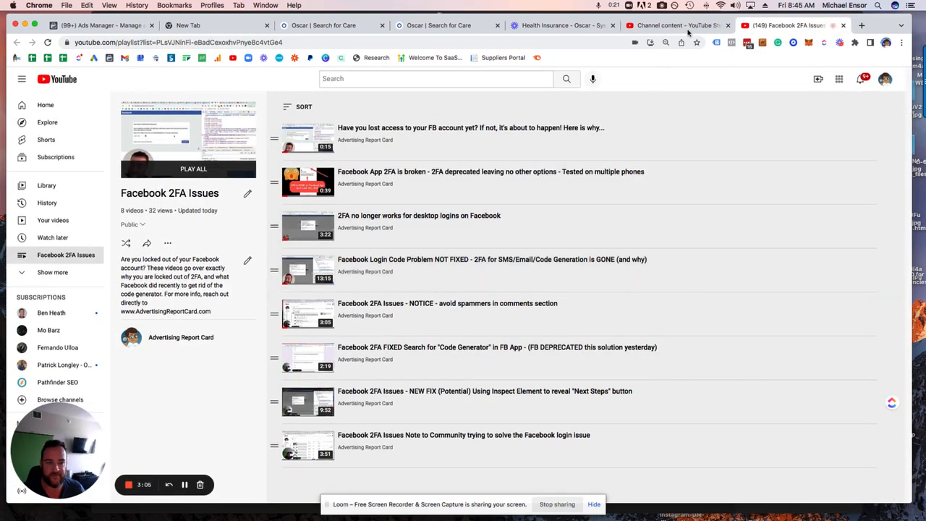
mouse_move(677, 26)
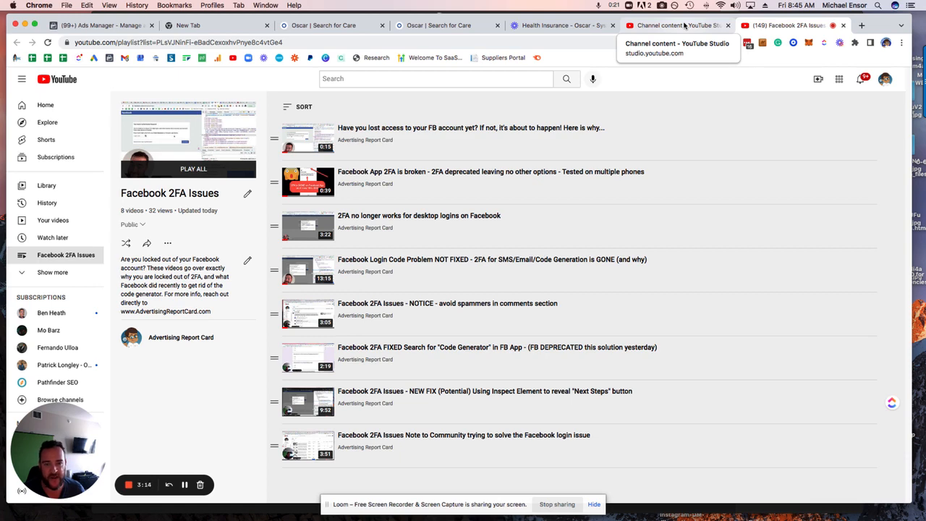
click(677, 26)
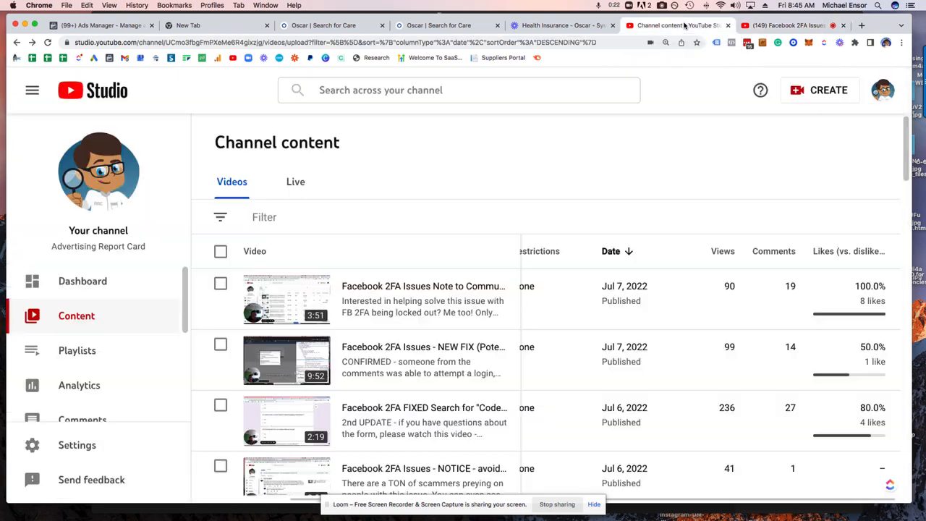
scroll(down, 3)
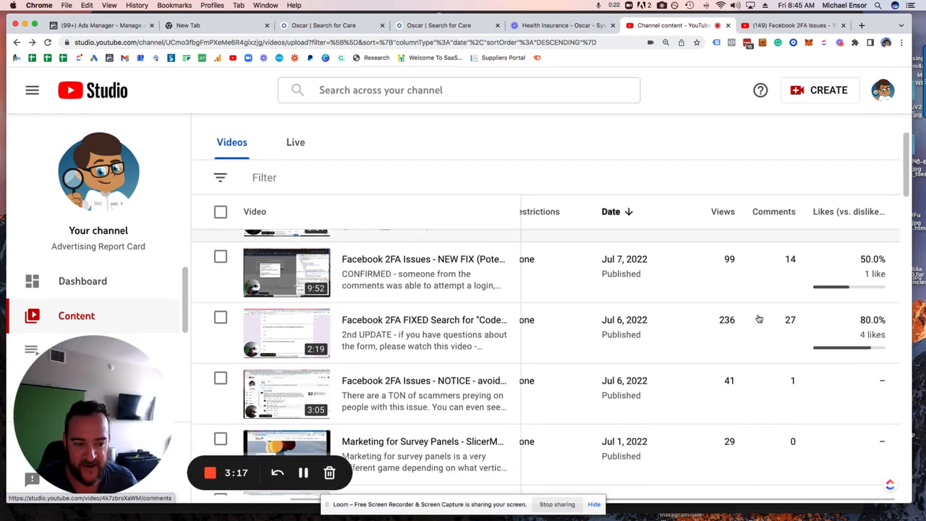
scroll(up, 3)
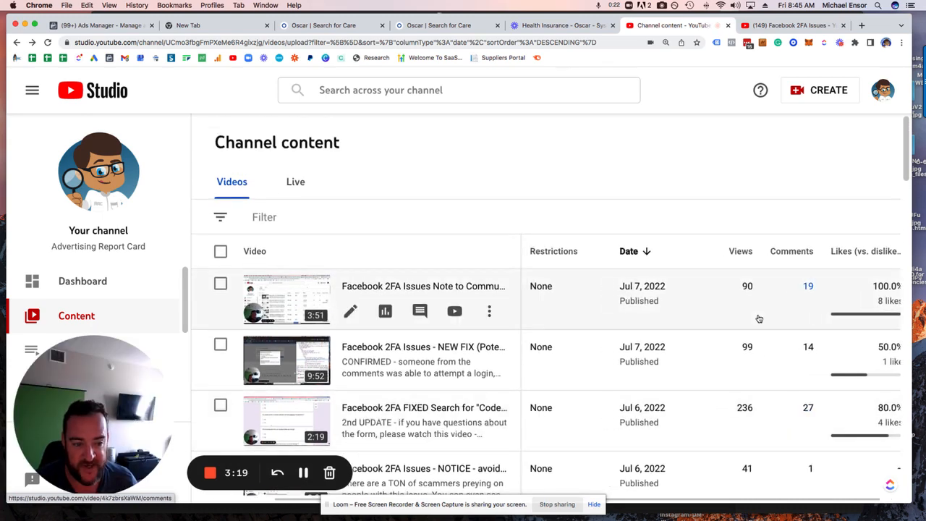
mouse_move(777, 309)
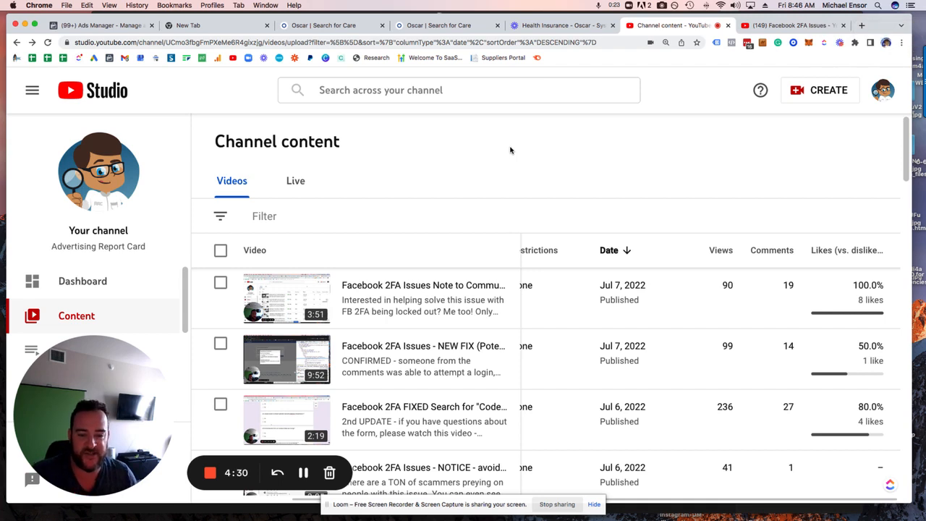
mouse_move(302, 305)
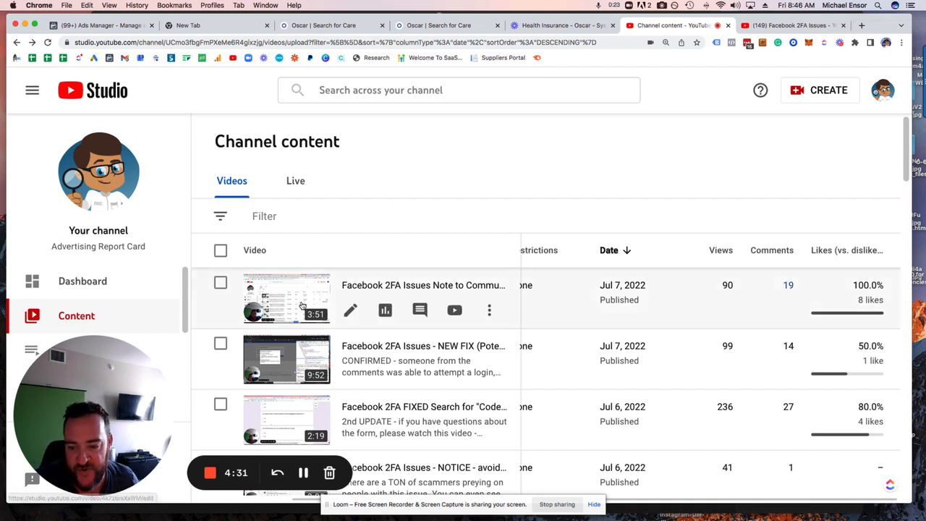